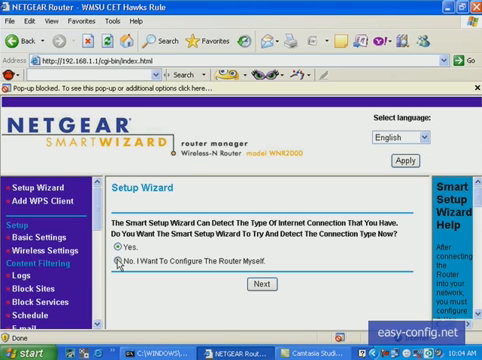
# - Choose 'No, I Want To Configure The Router Myself' to reach Basic Settings
pyautogui.click(112, 268)
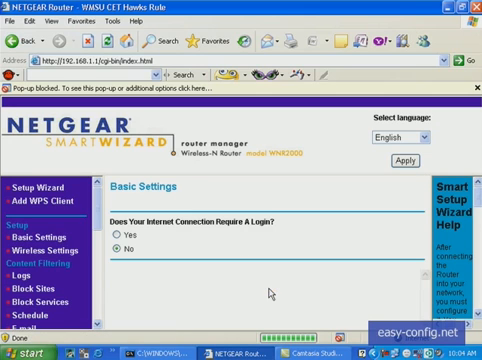
# - Answer No to 'Does Your Internet Connection Require A Login?', showing account name WNR2000
pyautogui.click(116, 246)
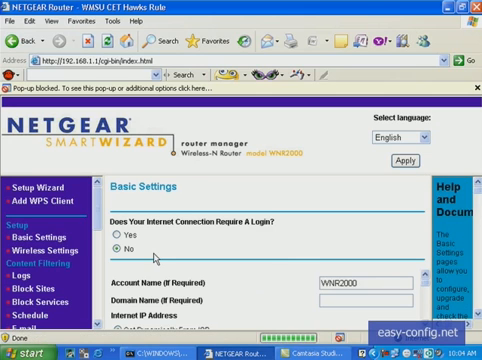
pyautogui.click(116, 240)
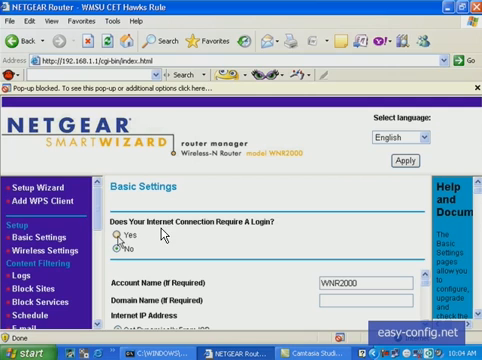
pyautogui.moveTo(248, 236)
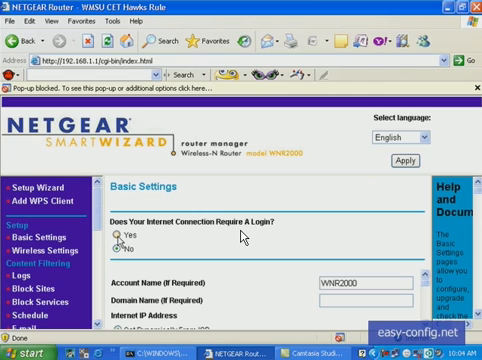
pyautogui.moveTo(244, 236)
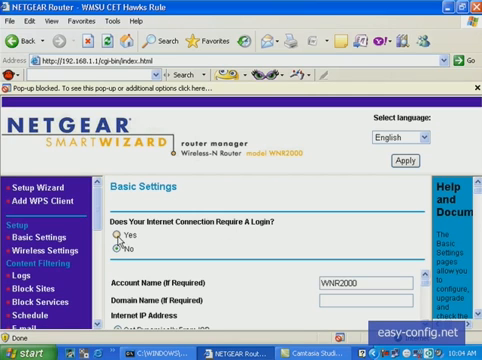
# - Answer Yes to the login question and pick Other as the Internet Service Provider
pyautogui.click(116, 240)
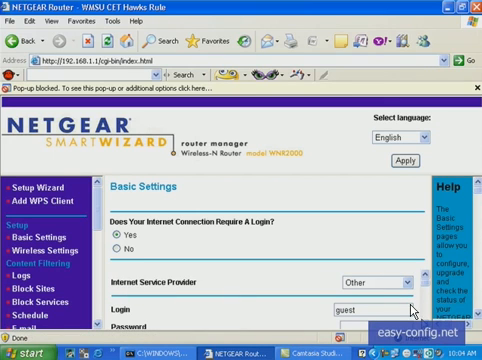
pyautogui.moveTo(412, 312)
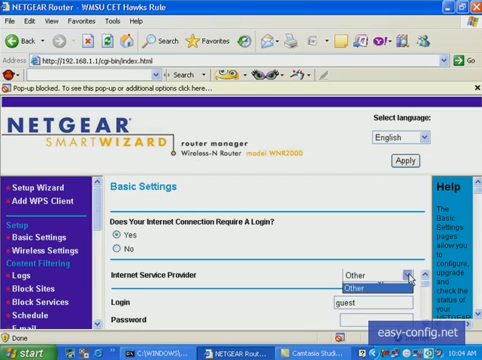
pyautogui.click(406, 276)
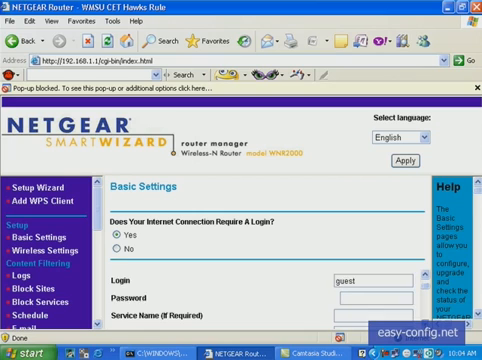
# - Scroll through the PPPoE login, password, service name and DNS fields
pyautogui.scroll(-3)
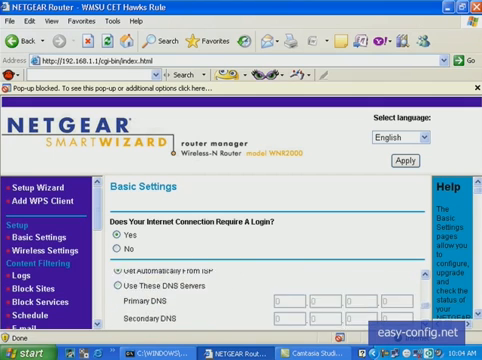
pyautogui.scroll(-3)
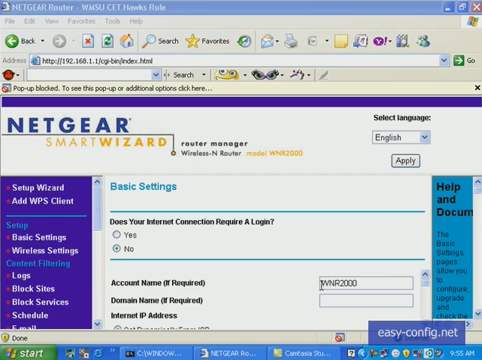
# - Keep No for login and set DNS servers to Get Automatically From ISP
pyautogui.click(116, 244)
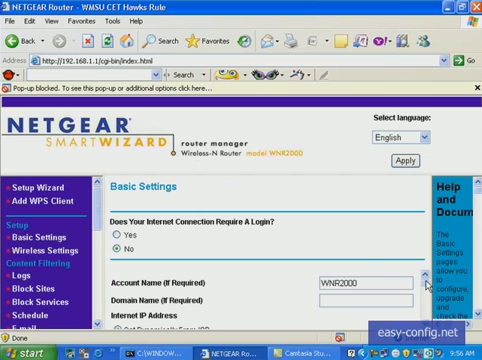
pyautogui.scroll(-3)
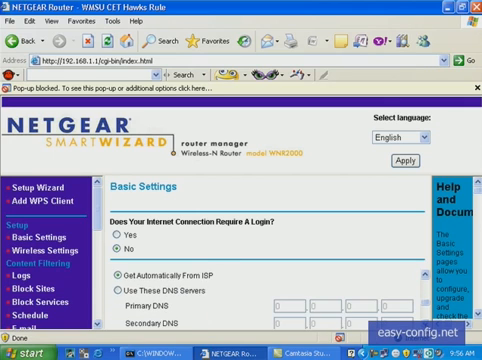
pyautogui.click(116, 264)
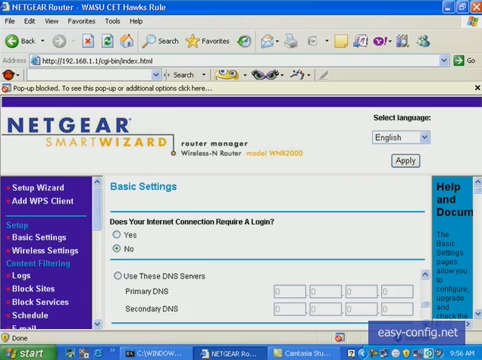